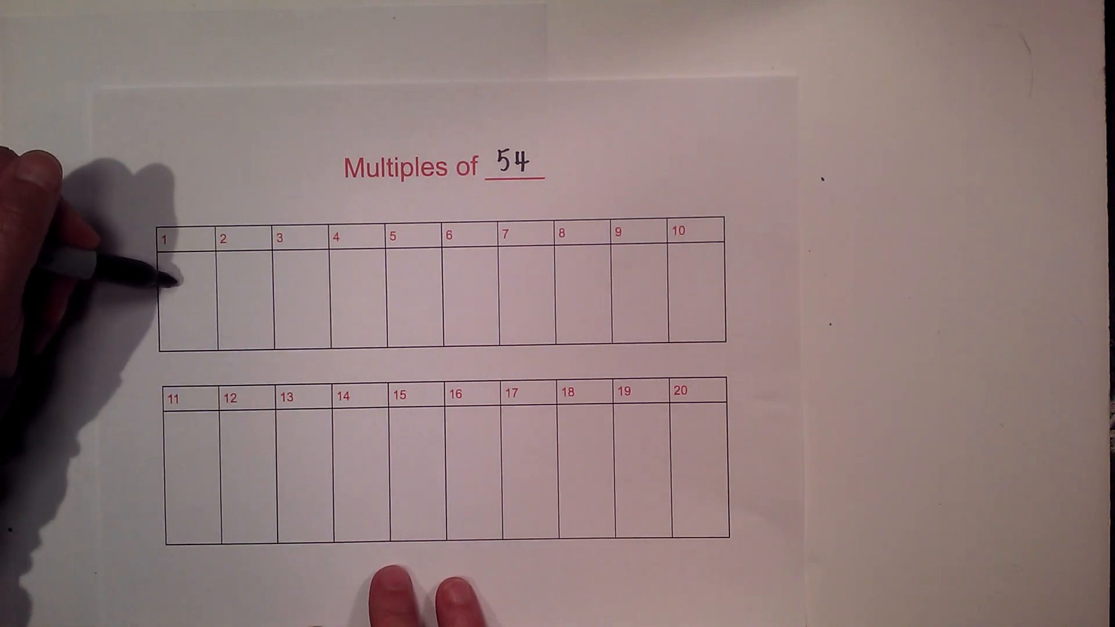
{"action": "type", "text": "54"}
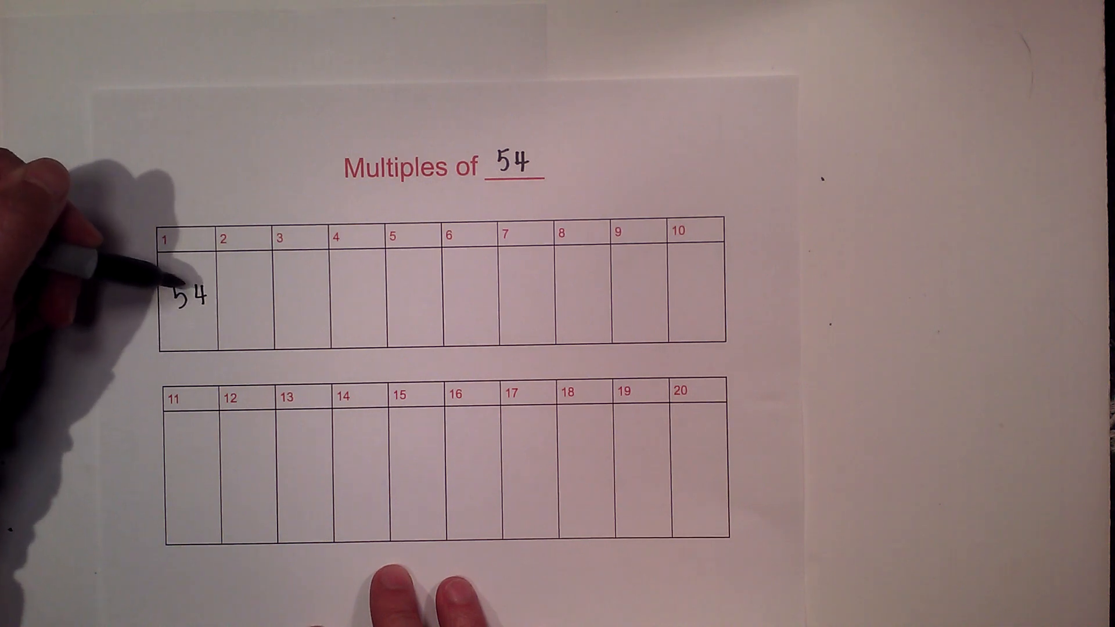
{"action": "type", "text": "108"}
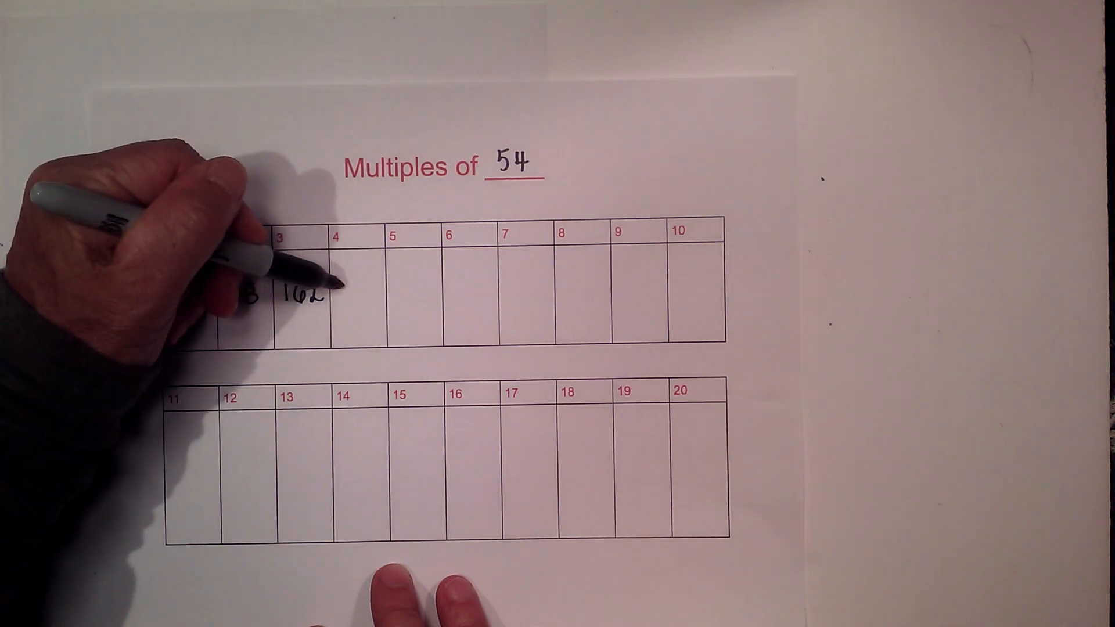
{"action": "type", "text": "216 270"}
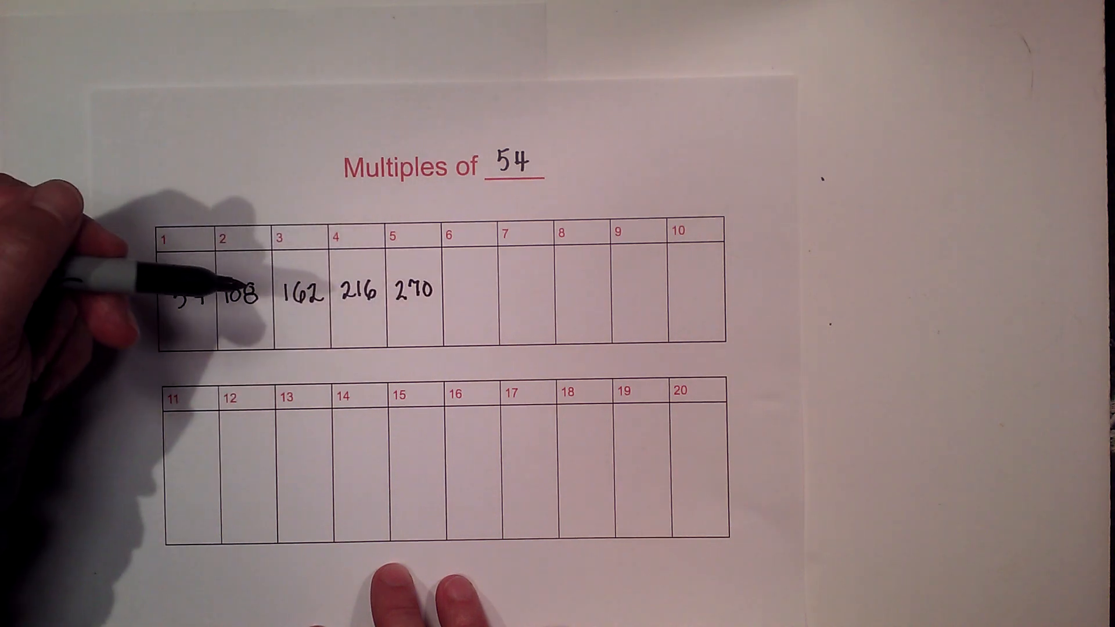
{"action": "type", "text": "324"}
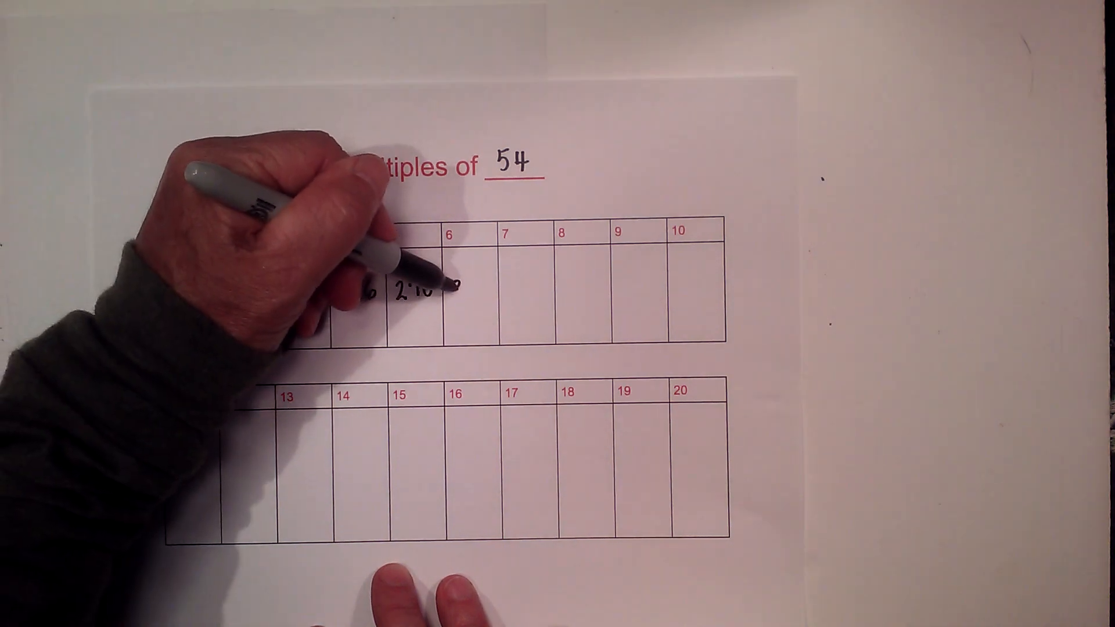
{"action": "type", "text": "324"}
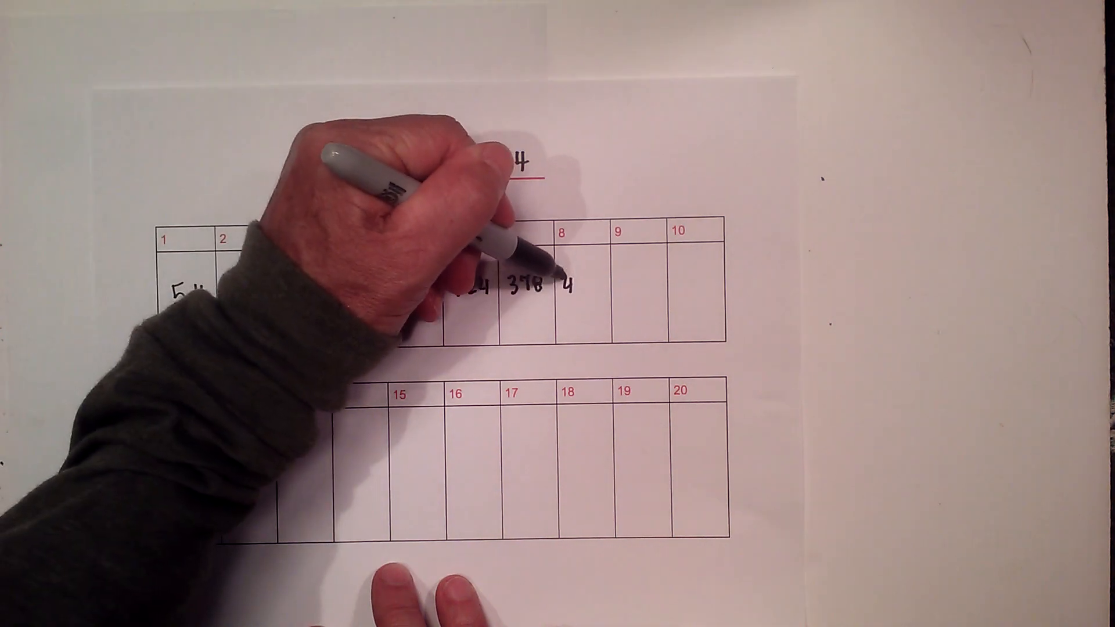
{"action": "type", "text": "432"}
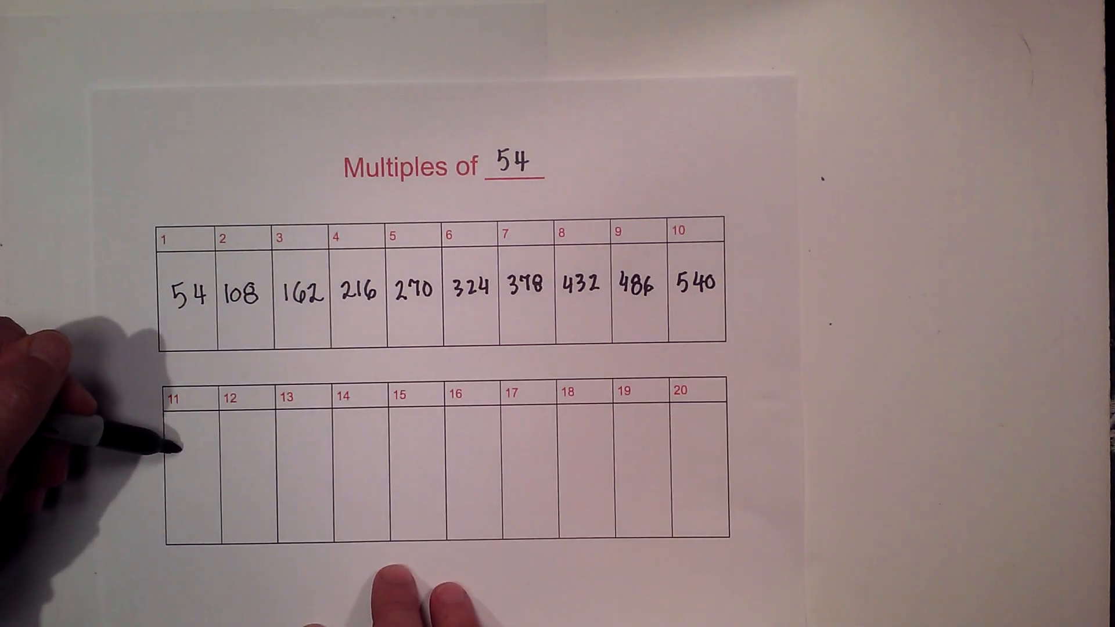
{"action": "type", "text": "594"}
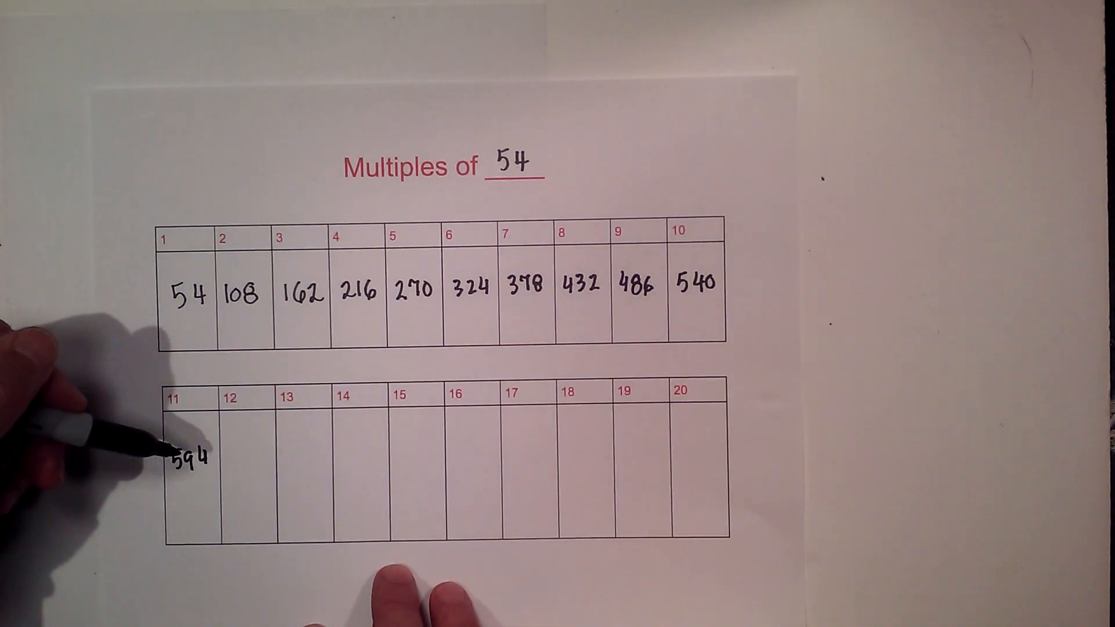
{"action": "type", "text": "6"}
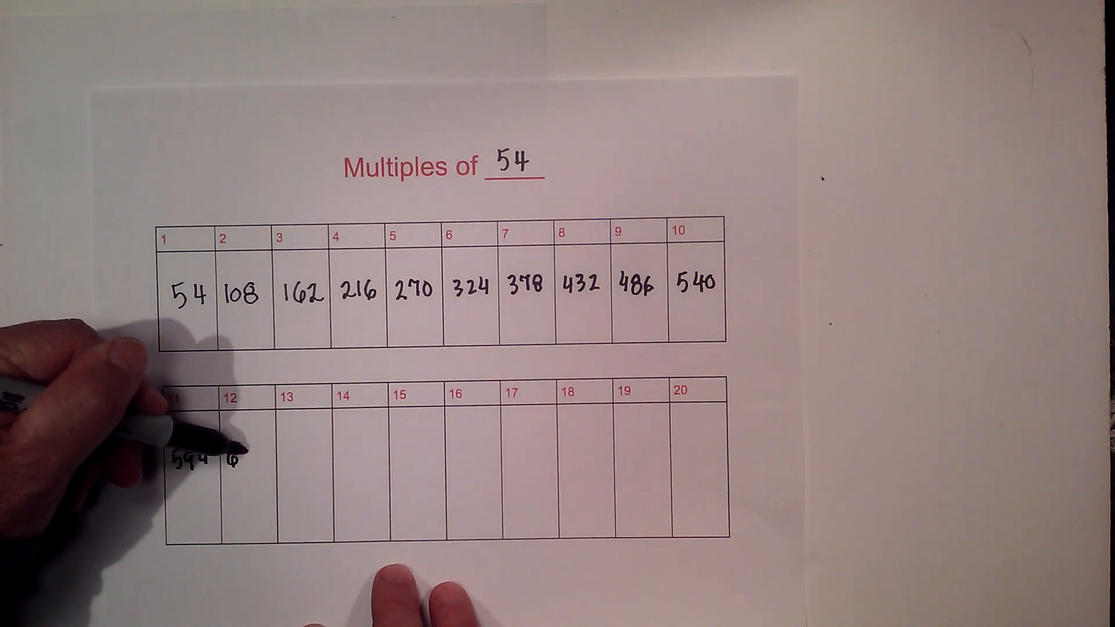
{"action": "type", "text": "648"}
{"action": "left_click", "coordinate": [305, 474]}
{"action": "type", "text": "702"}
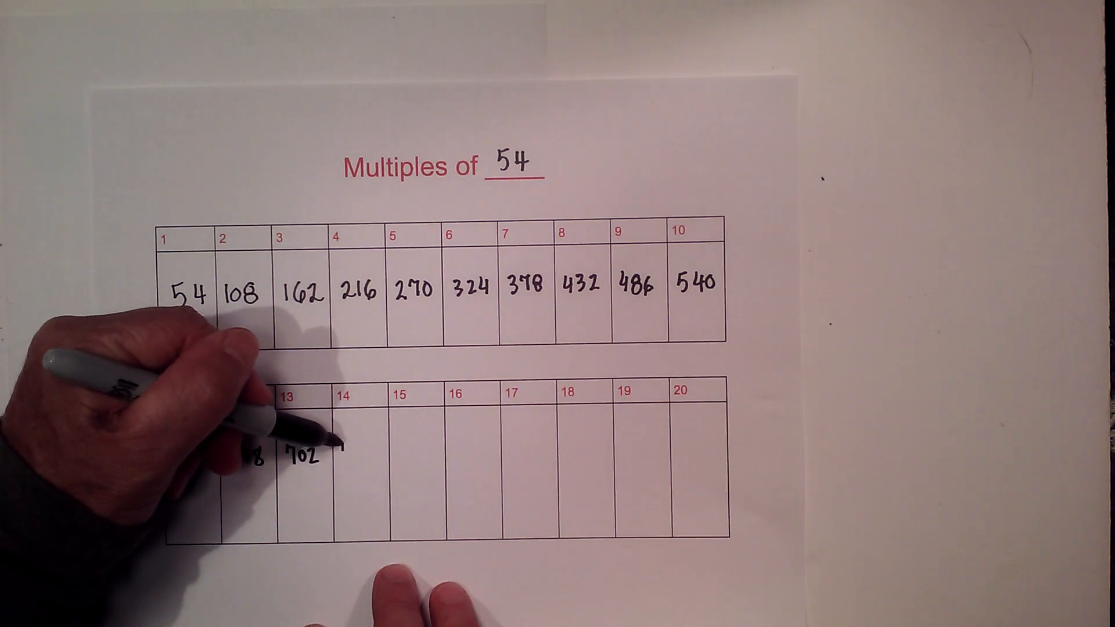
{"action": "type", "text": "756"}
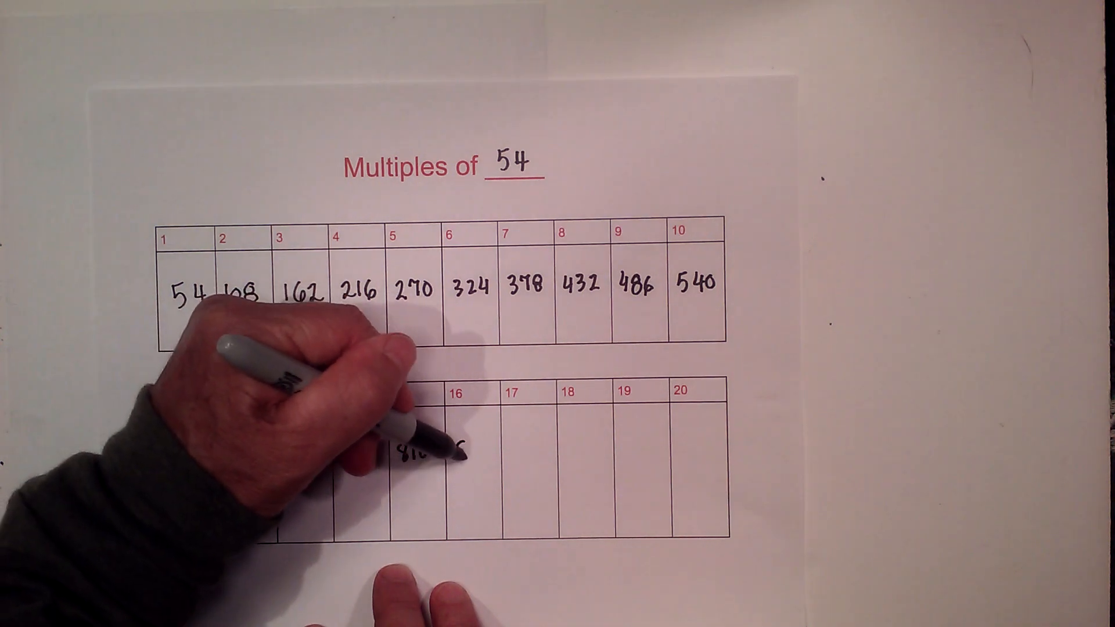
{"action": "type", "text": "864"}
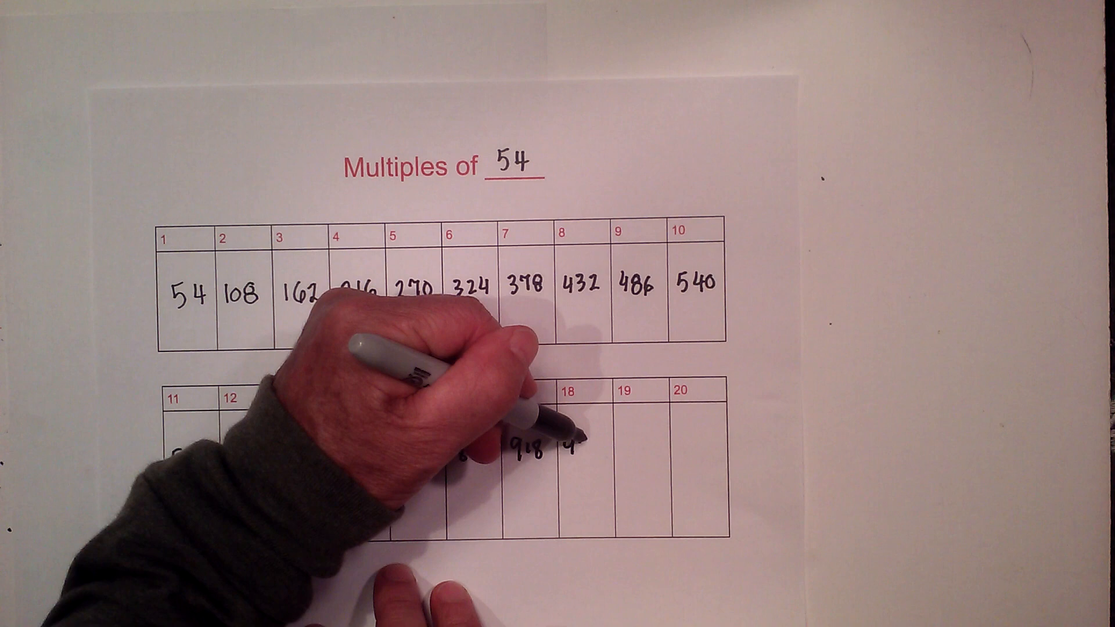
{"action": "type", "text": "972"}
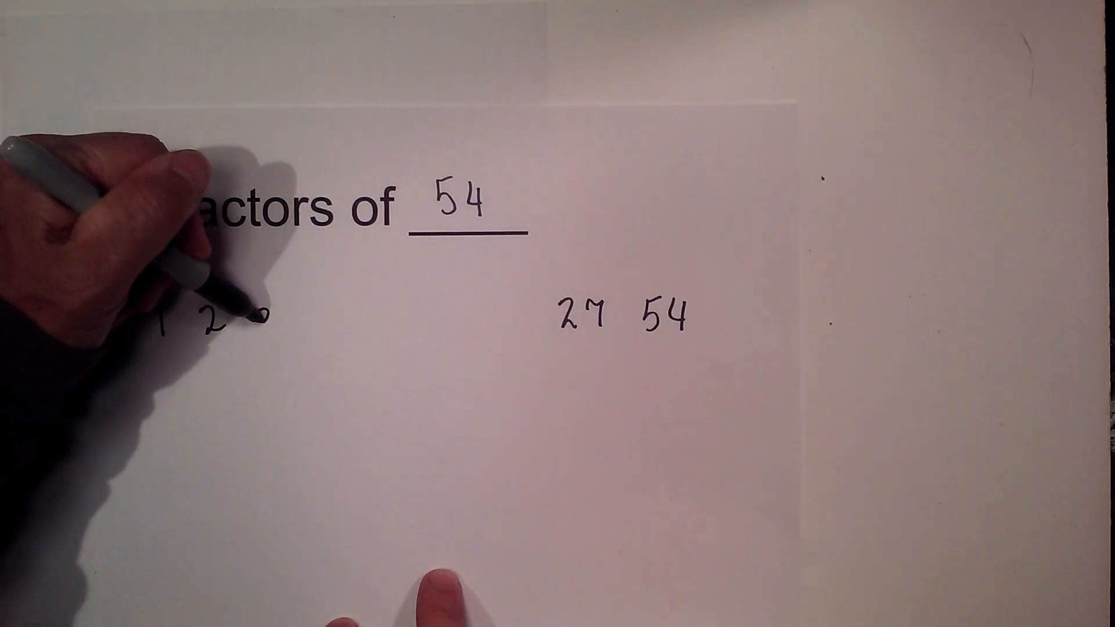
{"action": "type", "text": "18"}
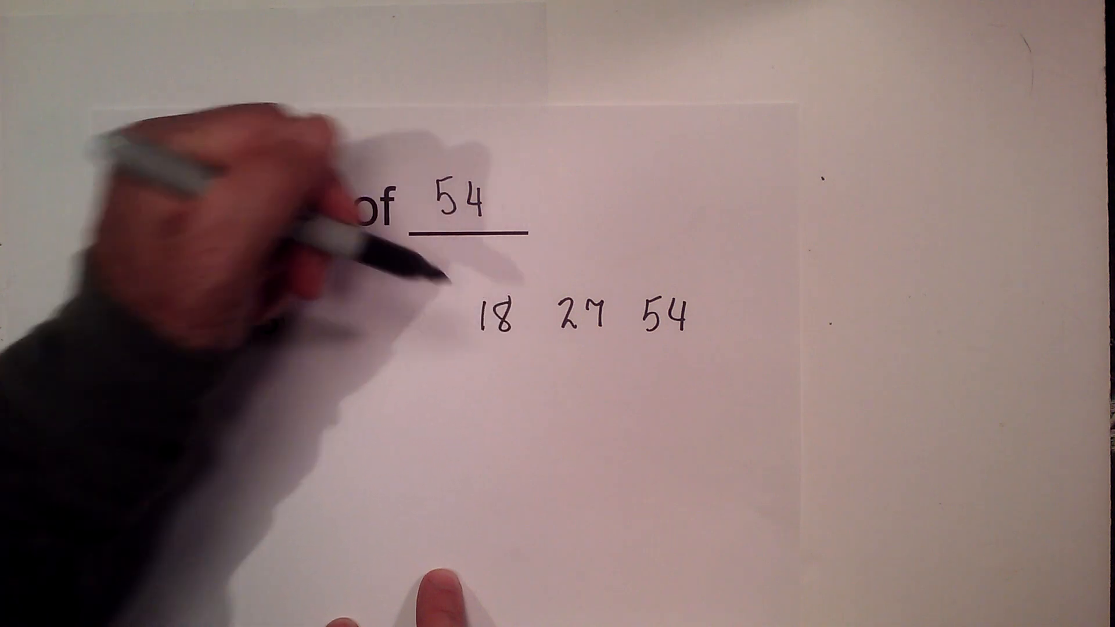